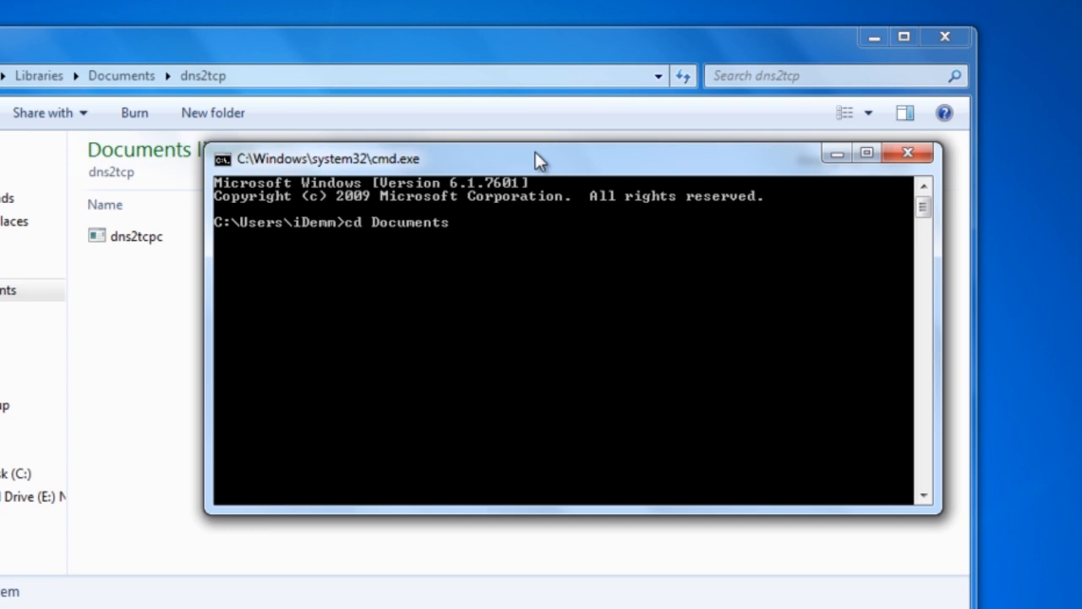
Change into the dns2tcp folder and enter dns2tcpc.exe -z at the prompt
{"action": "type", "text": "cd"}
{"action": "type", "text": "dir"}
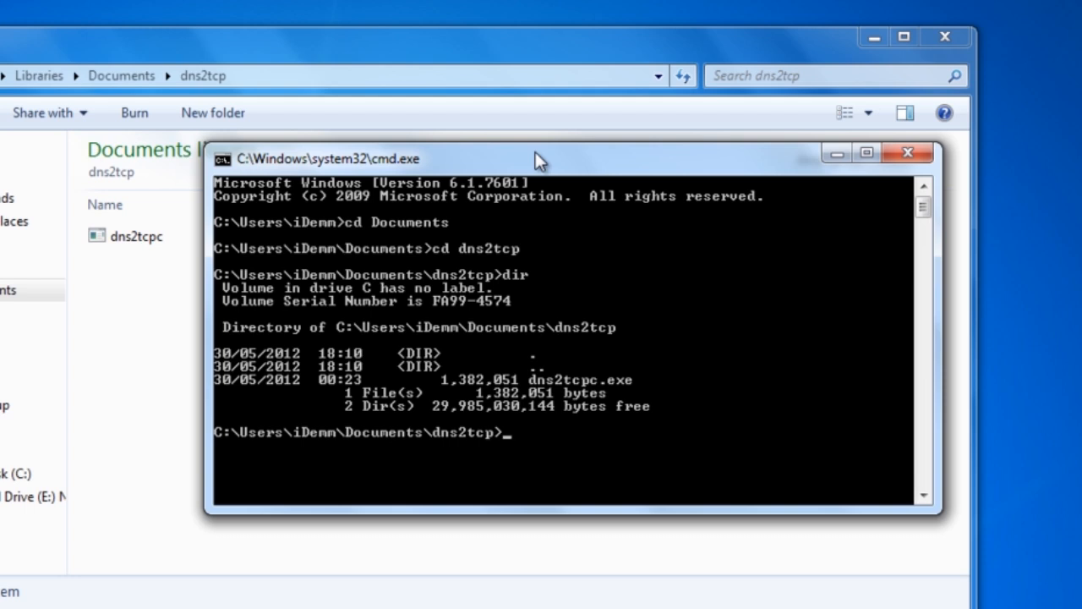
{"action": "type", "text": "dns2tcpc.exe"}
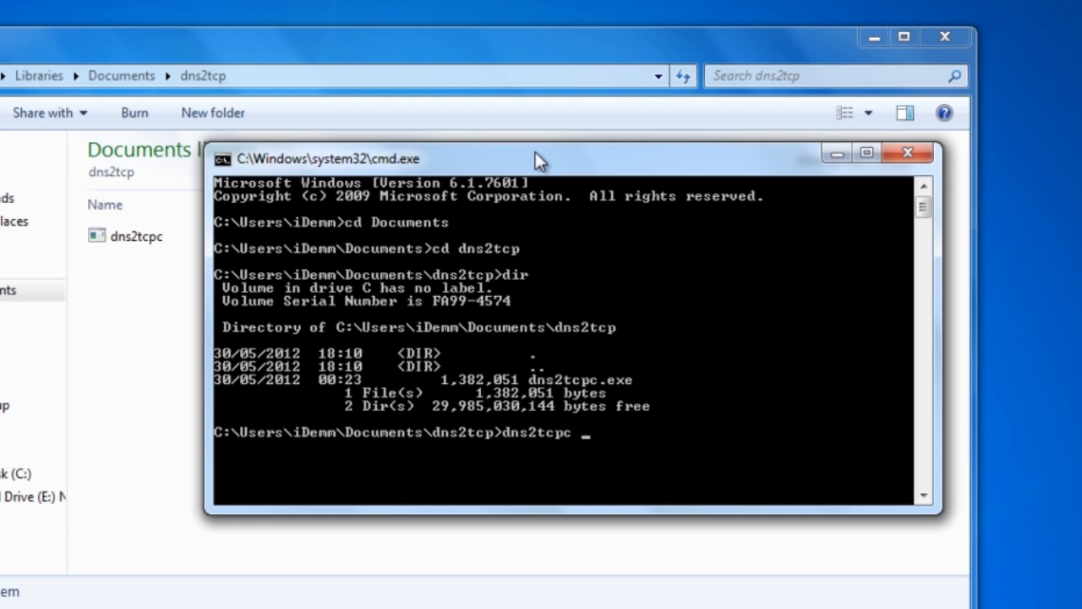
{"action": "type", "text": ".exe"}
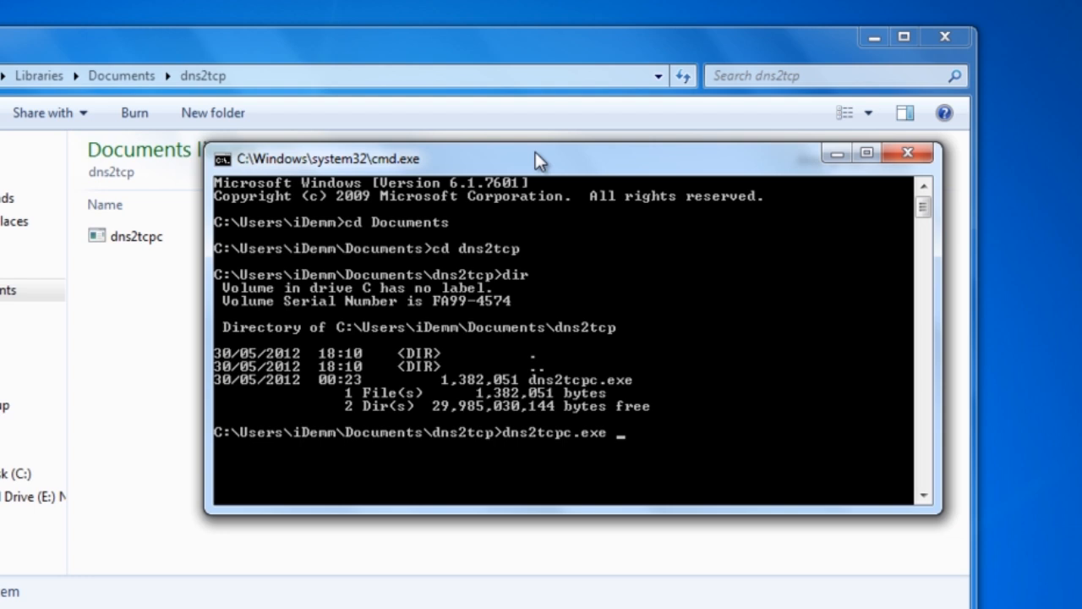
{"action": "type", "text": "-z"}
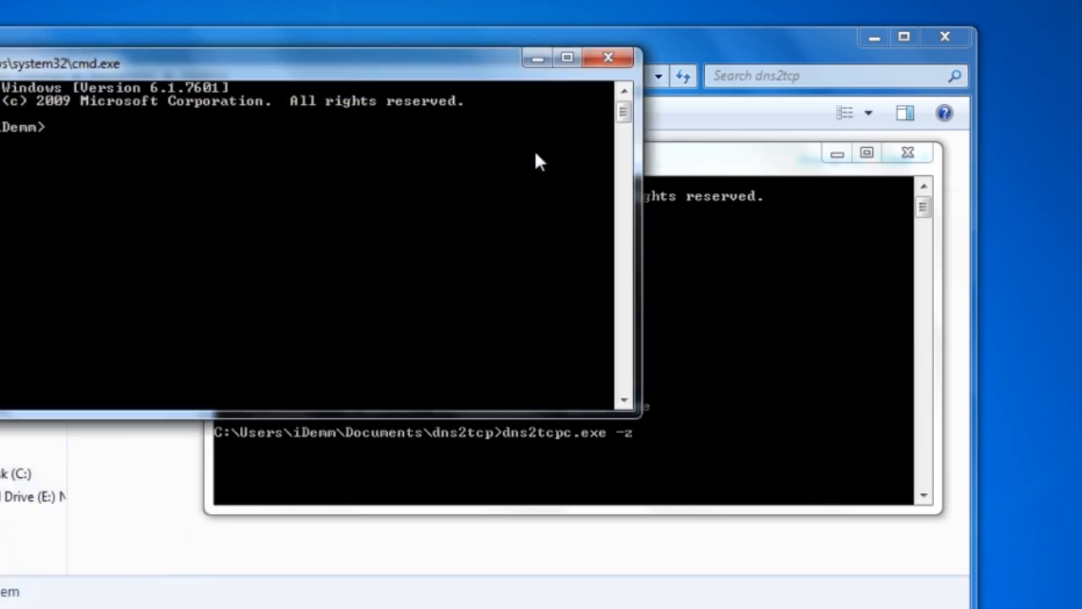
Ping the zapto.org host for its IP and append the hostname to the dns2tcpc command
{"action": "type", "text": "ping"}
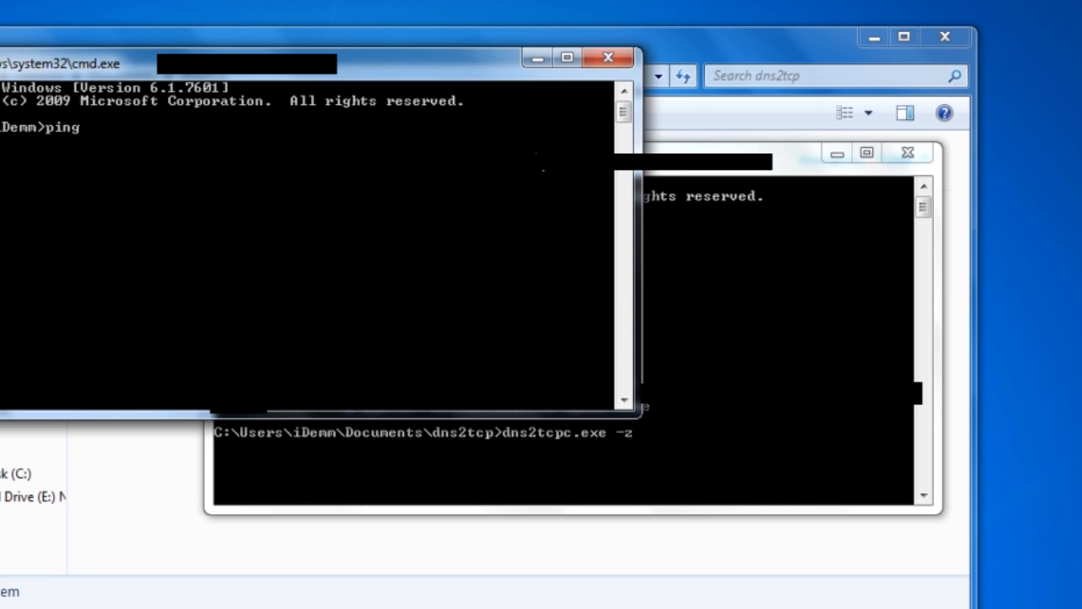
{"action": "type", "text": "rg"}
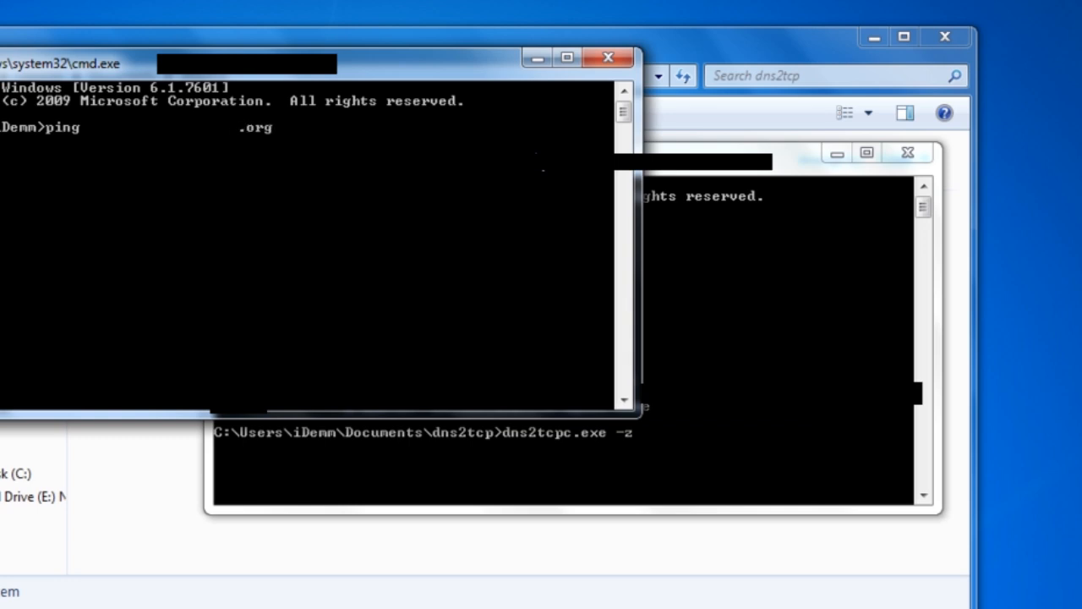
{"action": "type", "text": "zapto.org"}
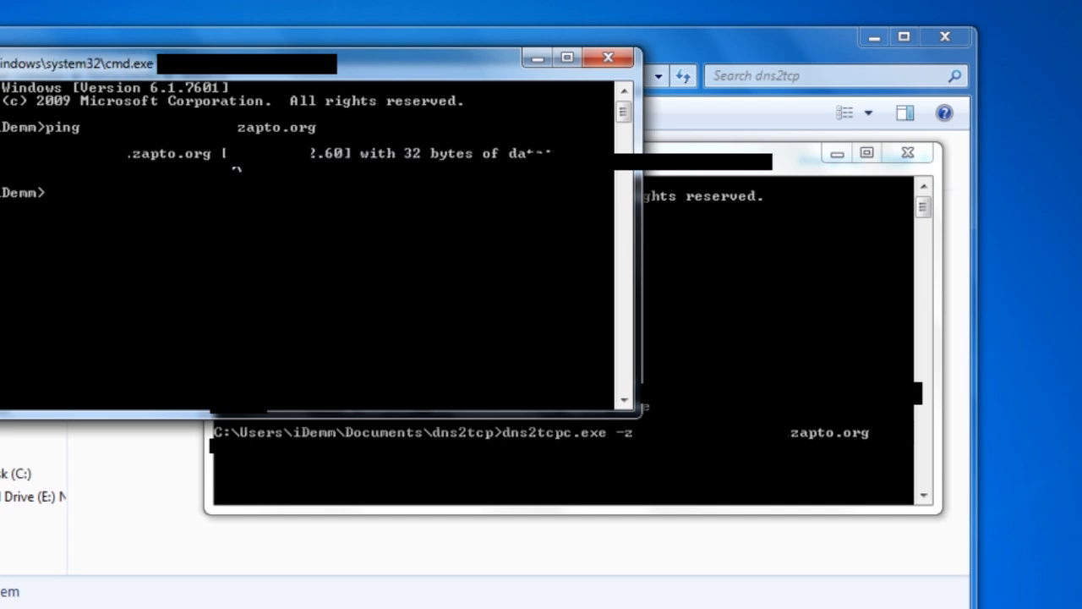
{"action": "mouse_move", "coordinate": [738, 474]}
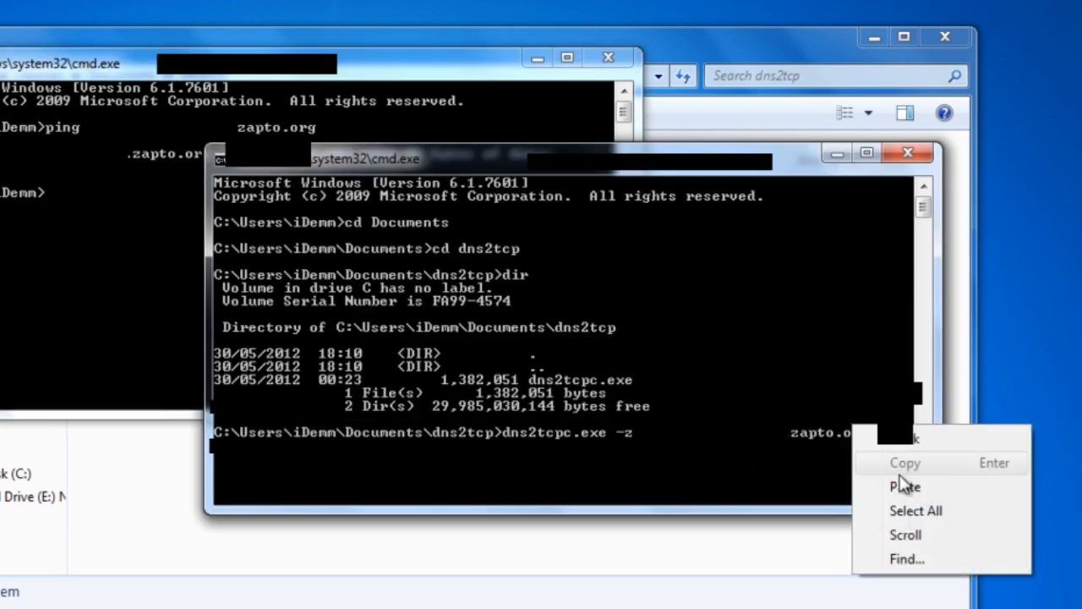
Paste the server IP into the dns2tcpc -z command and run it, listing ssh and smtp
{"action": "left_click", "coordinate": [904, 488]}
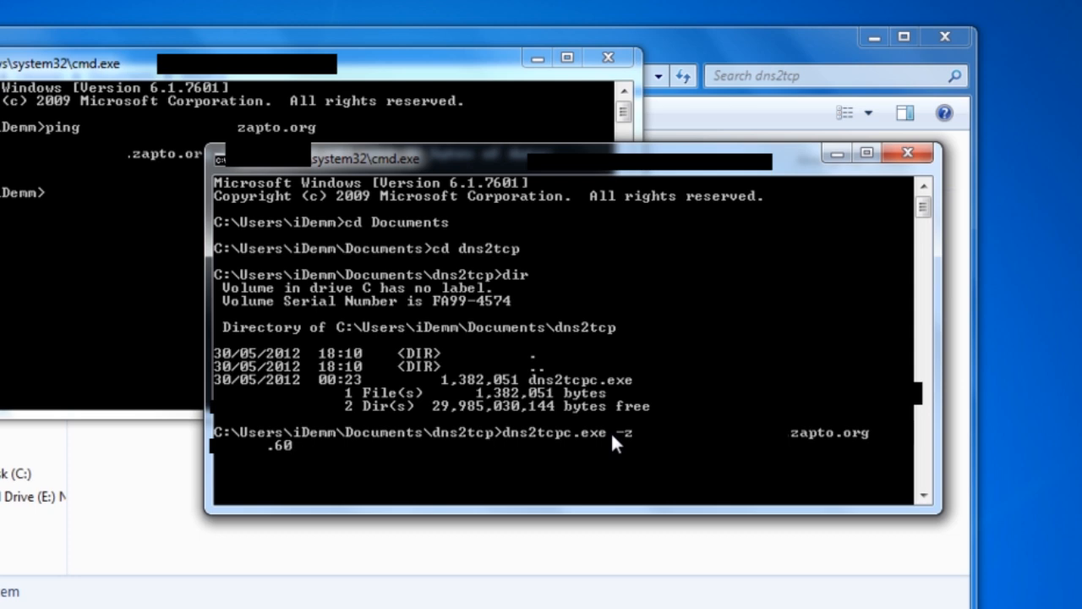
{"action": "key", "text": "Return"}
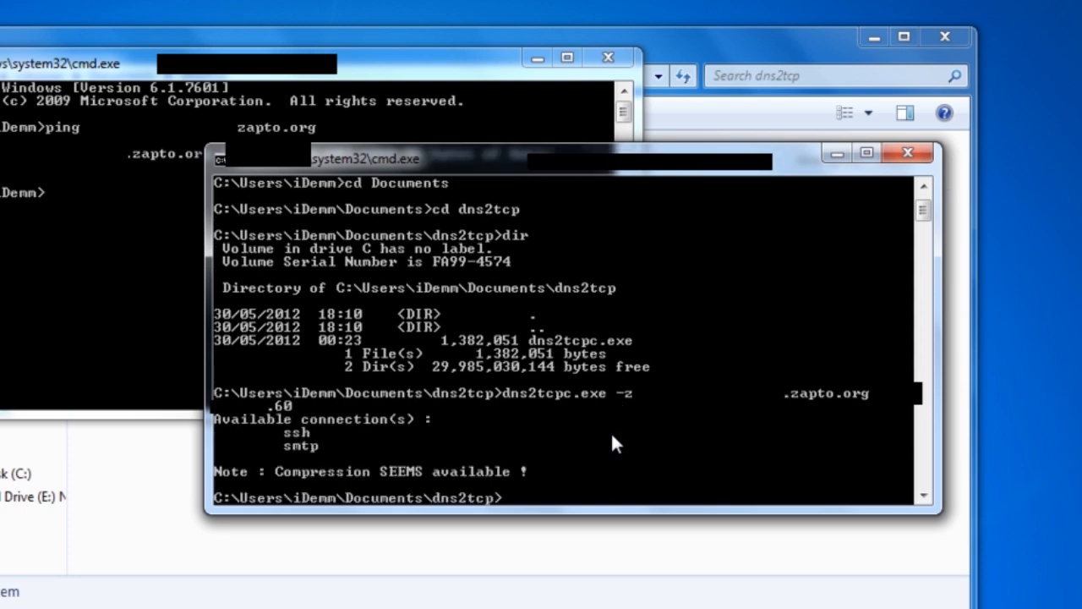